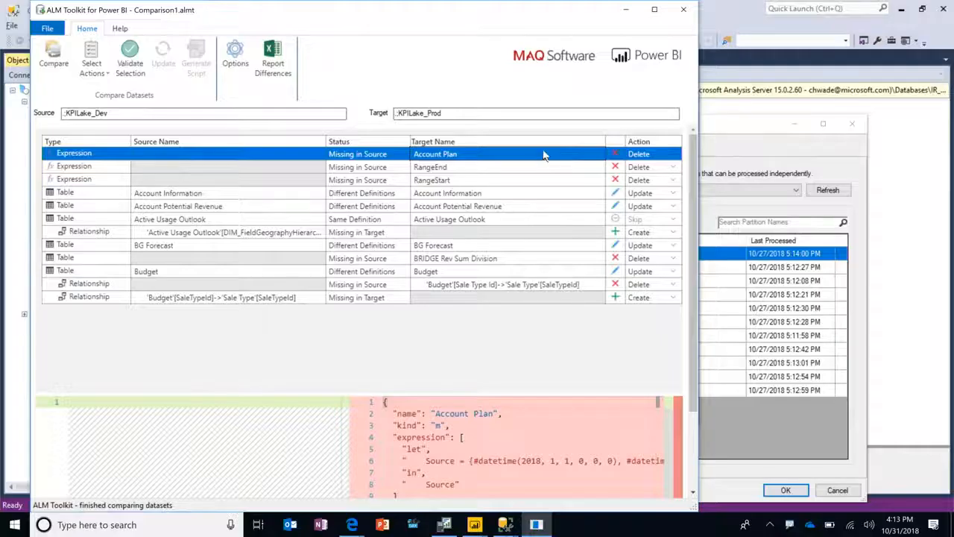
Set Account Plan and the rows from Active Usage Outlook through Budget to Skip.
{"action": "left_click", "coordinate": [665, 154]}
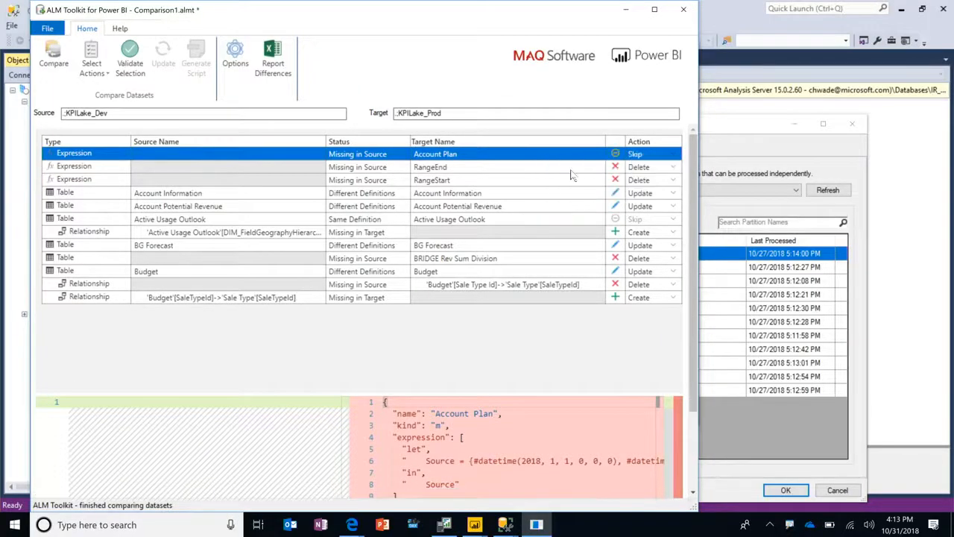
{"action": "mouse_move", "coordinate": [499, 223]}
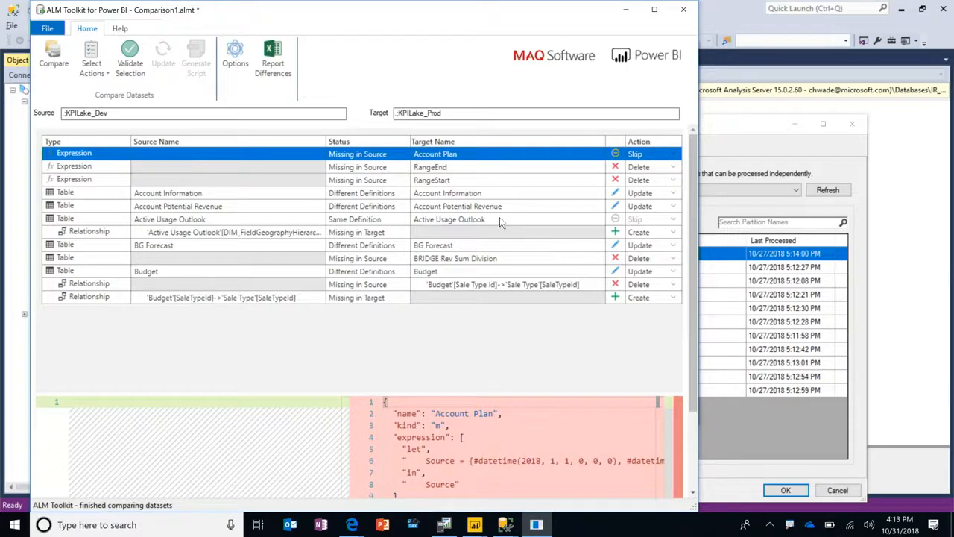
{"action": "left_click", "coordinate": [146, 271]}
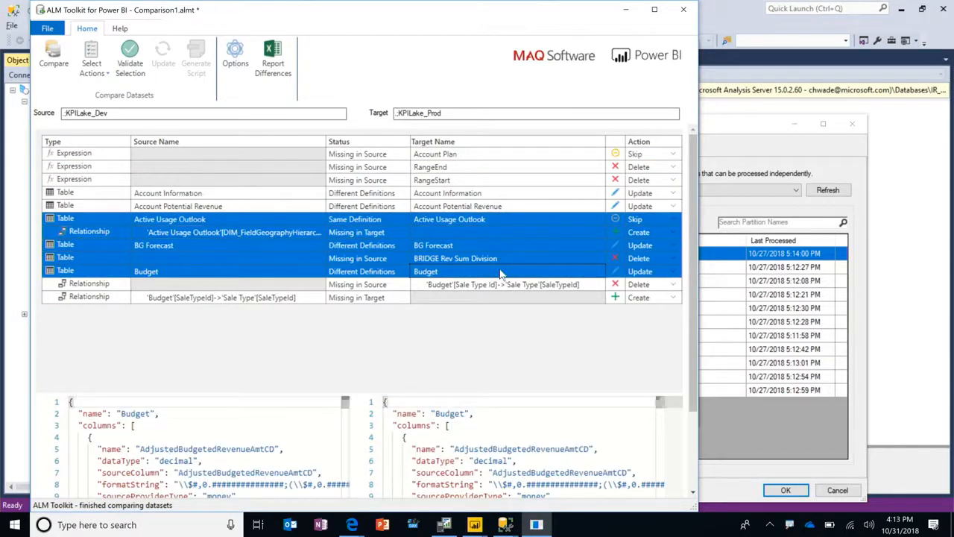
{"action": "left_click", "coordinate": [129, 57]}
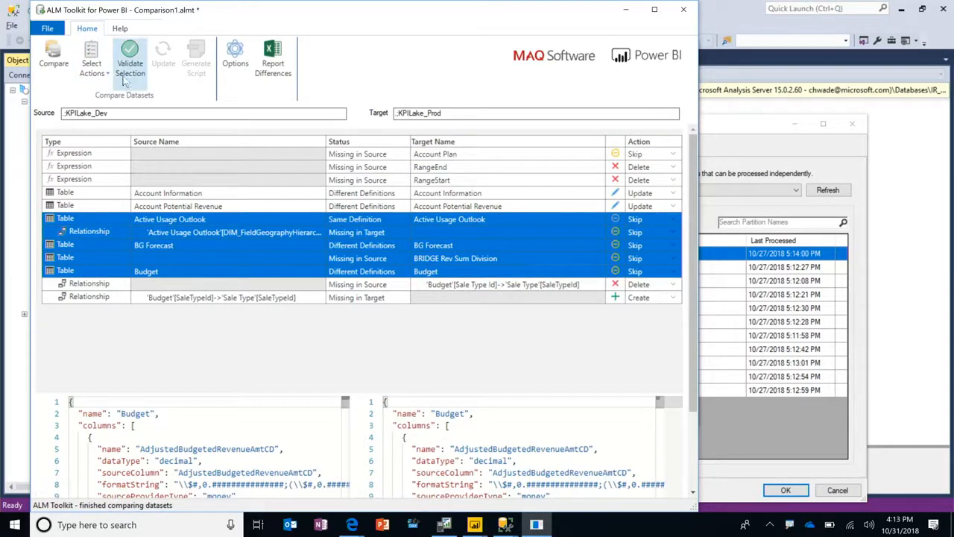
Validate the selected actions before updating KPILake_Prod.
{"action": "left_click", "coordinate": [129, 59]}
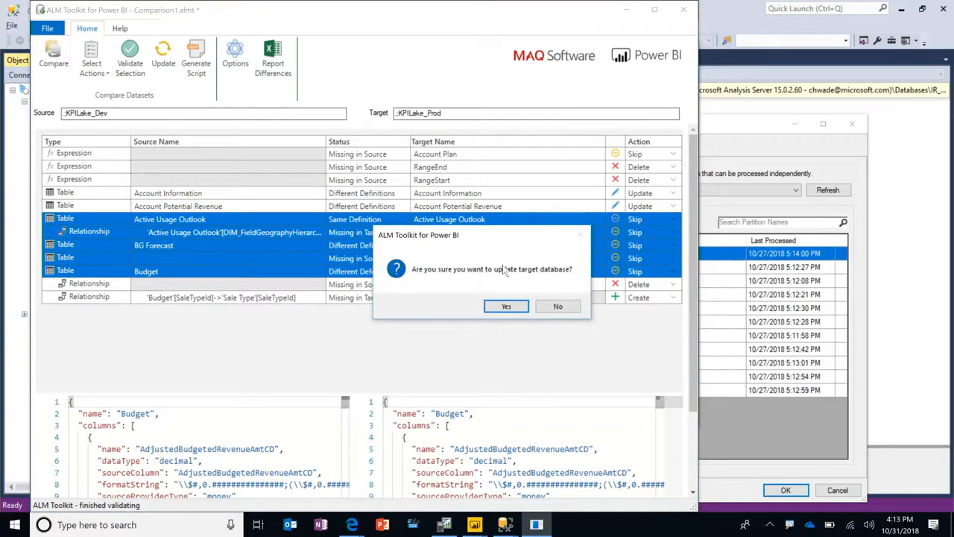
Confirm the KPILake_Prod update and close the successful Deploy report.
{"action": "left_click", "coordinate": [506, 307]}
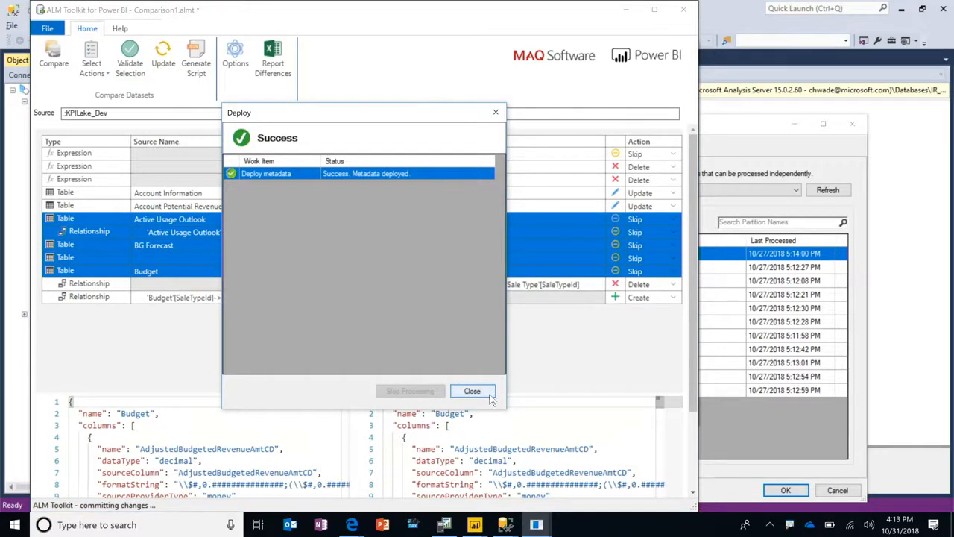
{"action": "left_click", "coordinate": [472, 391]}
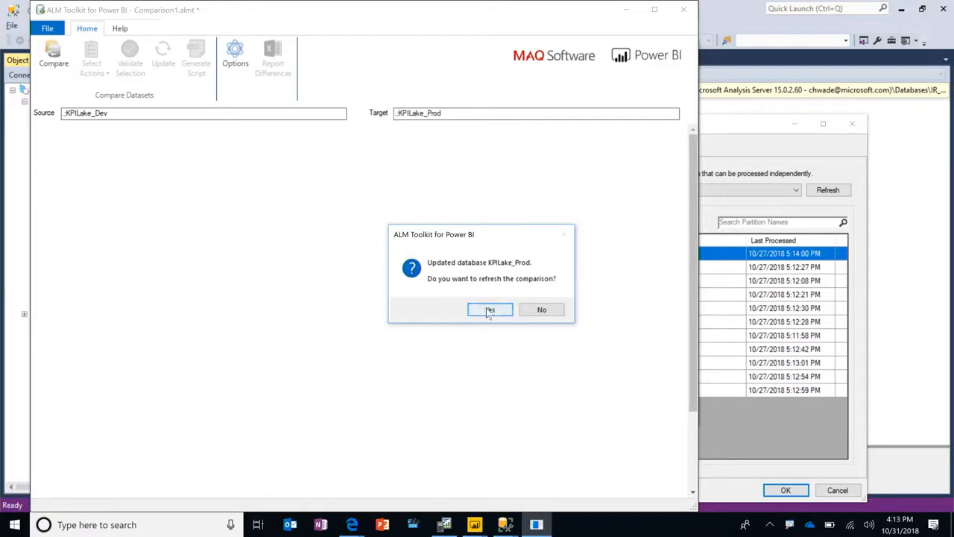
Accept refreshing the comparison so Dev and Prod objects reload with matching definitions.
{"action": "left_click", "coordinate": [489, 309]}
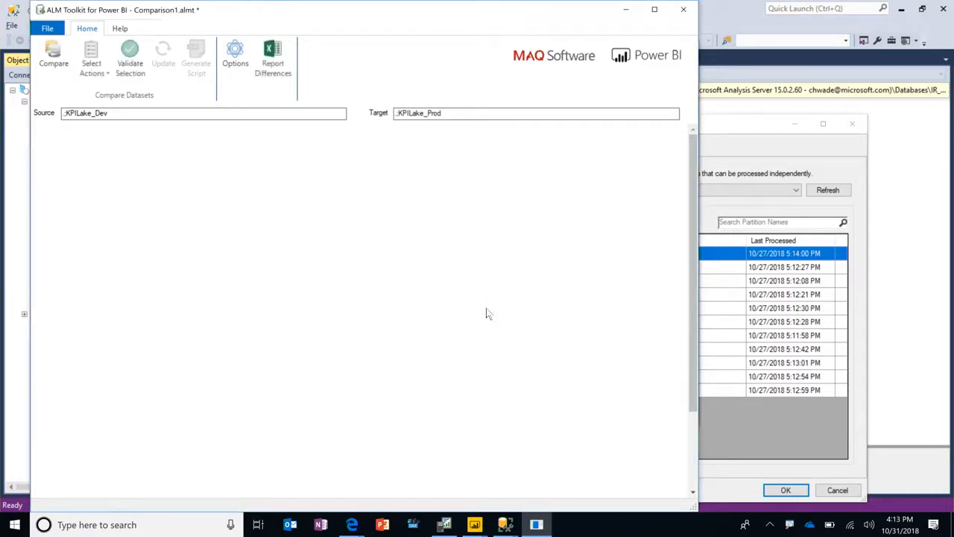
{"action": "left_click", "coordinate": [55, 59]}
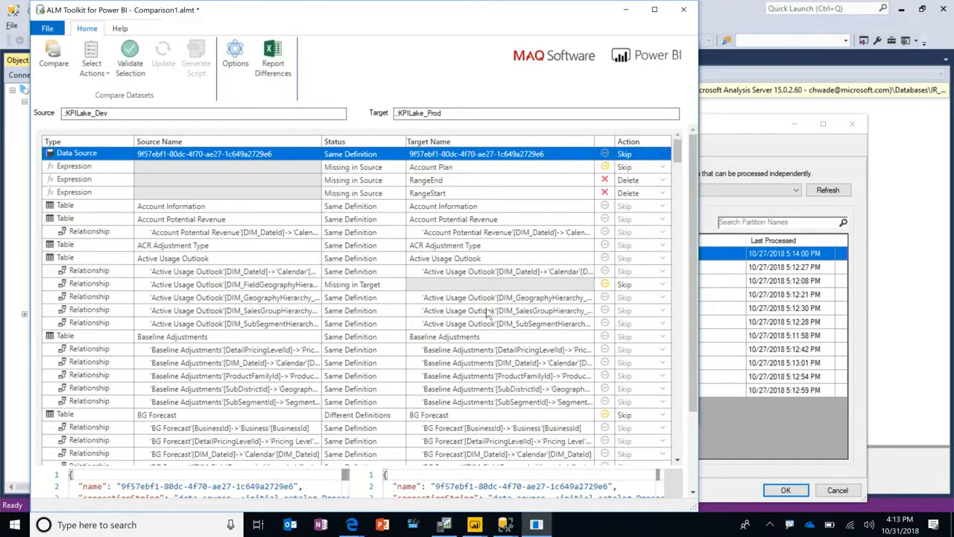